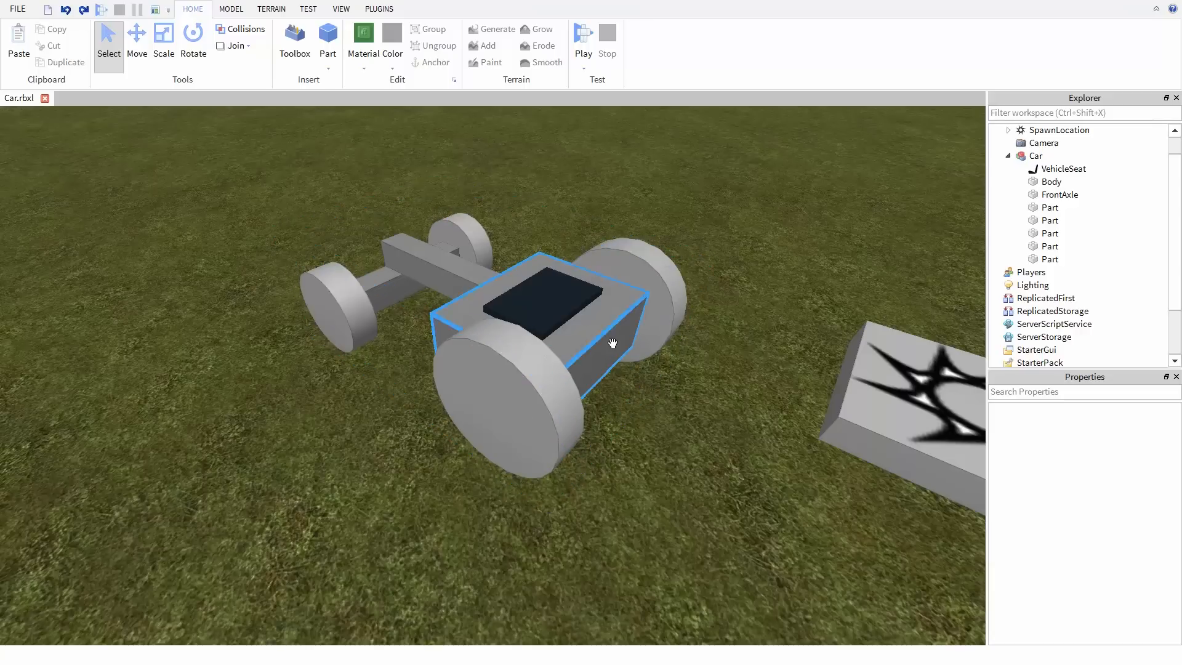
# Step: Pull a rear wheel outward so it sits slightly away from the car body
pyautogui.click(361, 471)
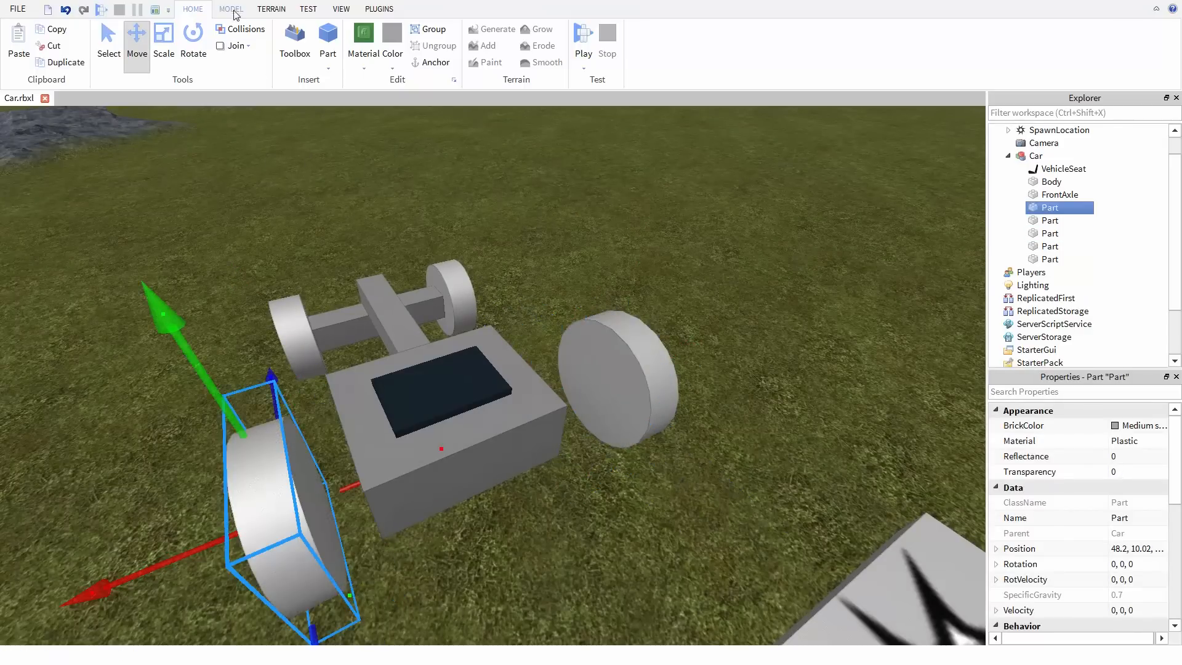
# Step: Create a hinge constraint from the Body to each rear wheel via Create > Hinge
pyautogui.click(230, 9)
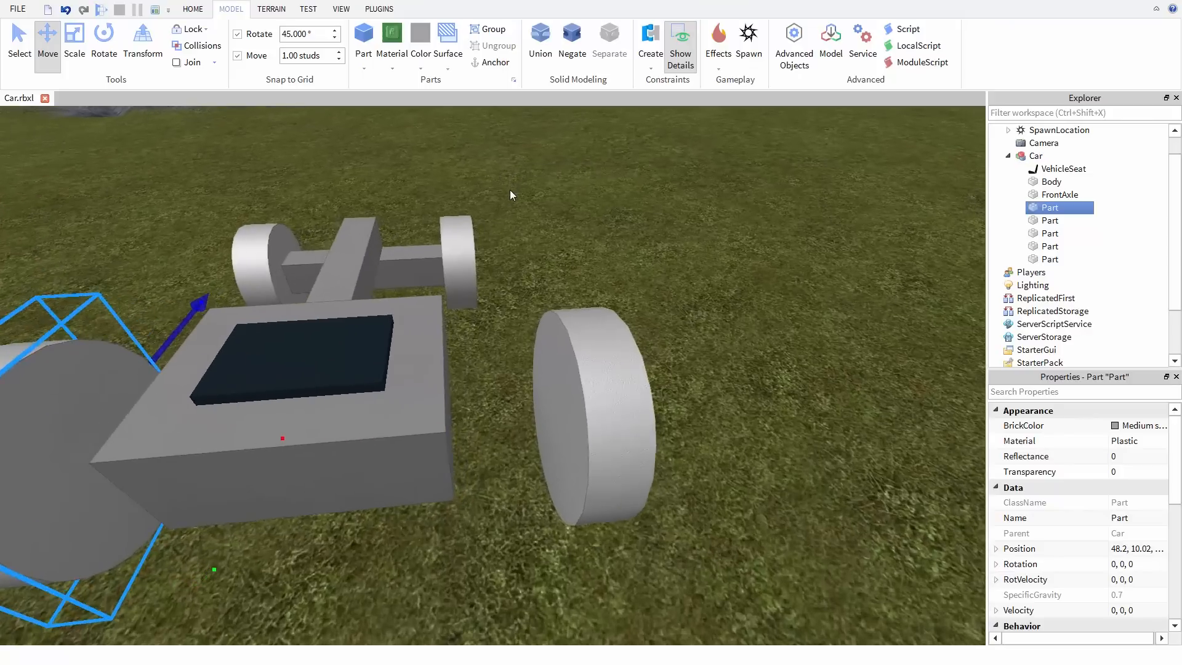
pyautogui.click(650, 42)
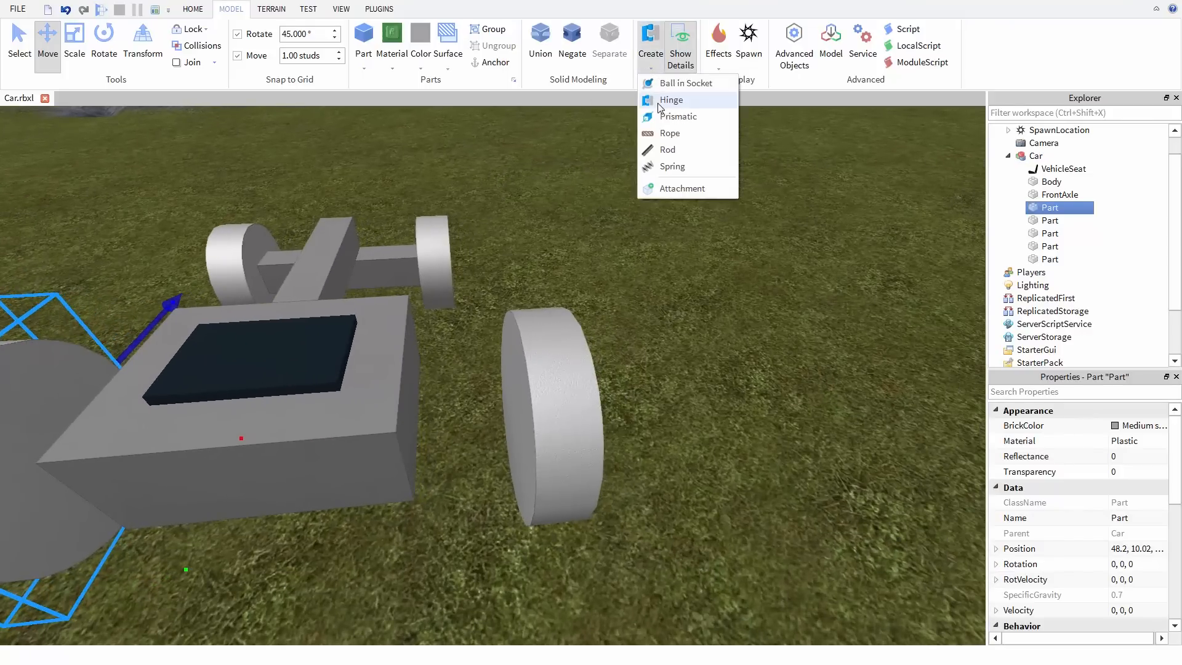
pyautogui.click(682, 187)
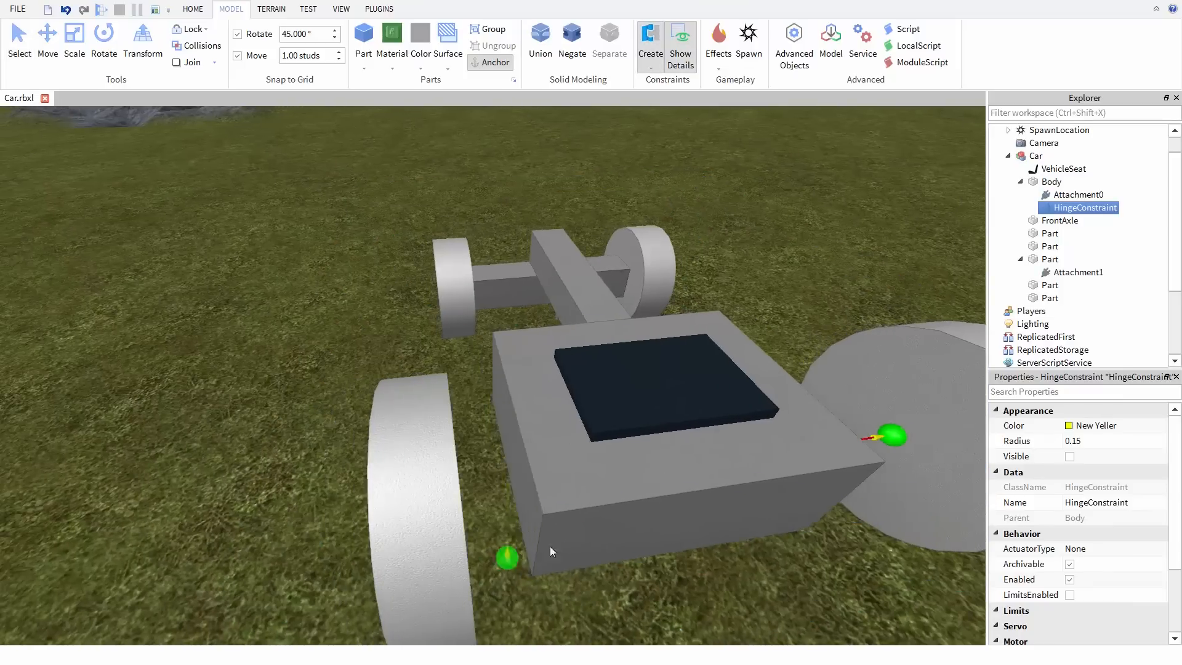
pyautogui.click(1077, 207)
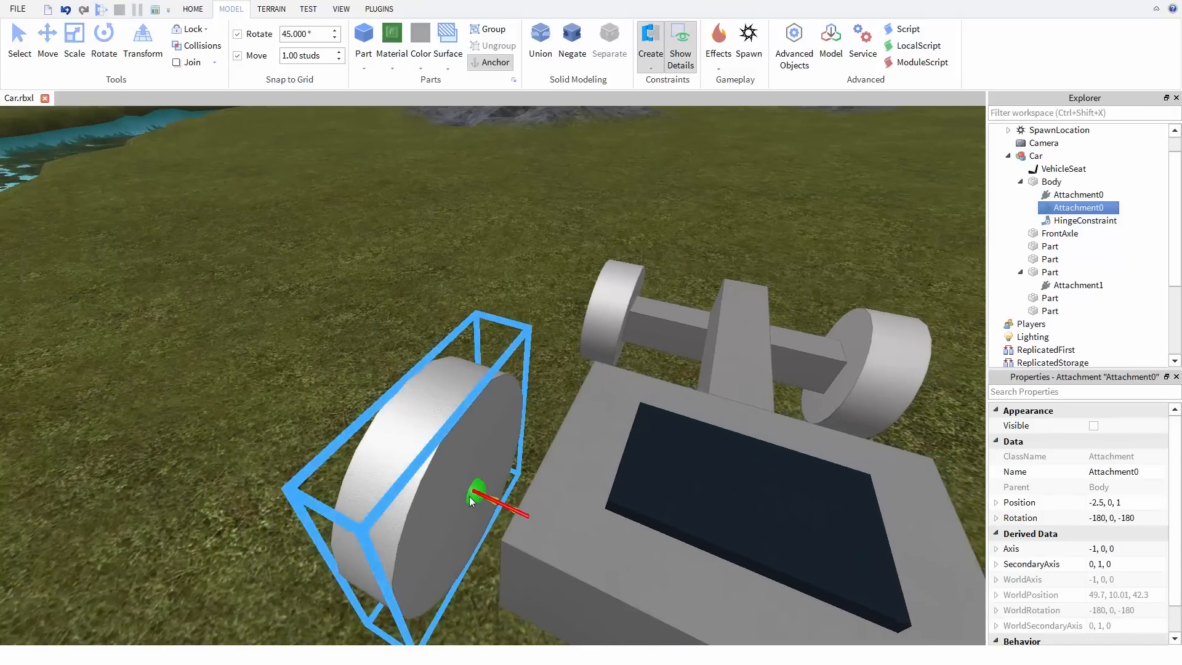
pyautogui.click(1083, 232)
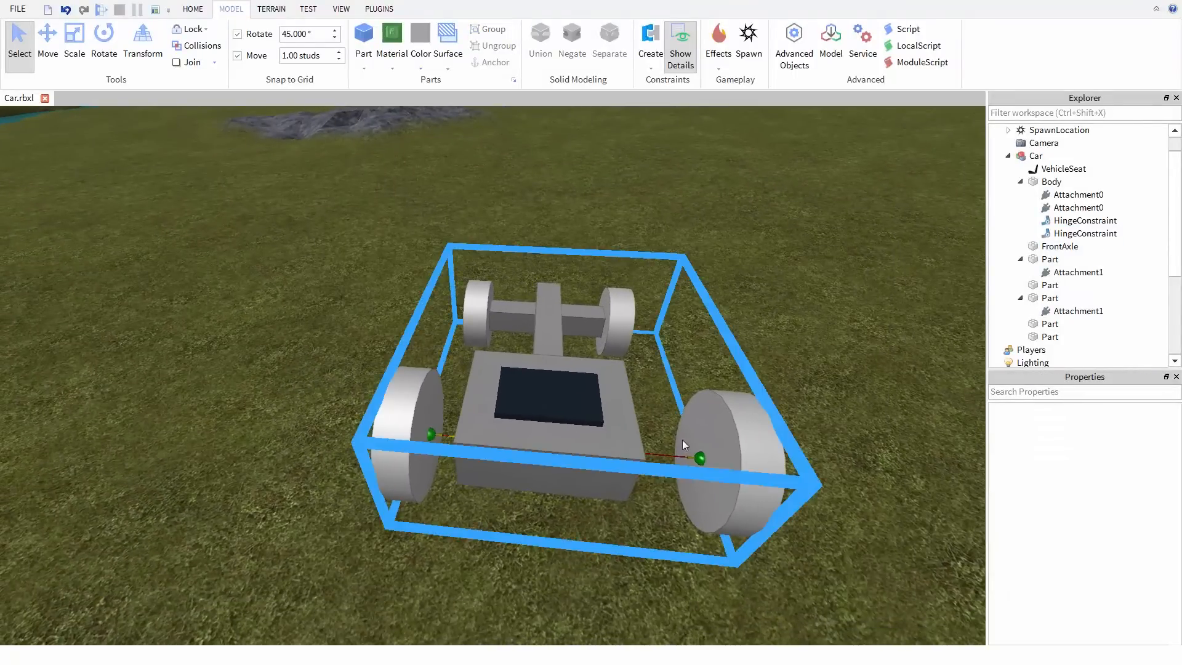
# Step: Rename the two rear hinges RightDrive and LeftDrive and select both together
pyautogui.click(1083, 220)
pyautogui.write('RightDrive')
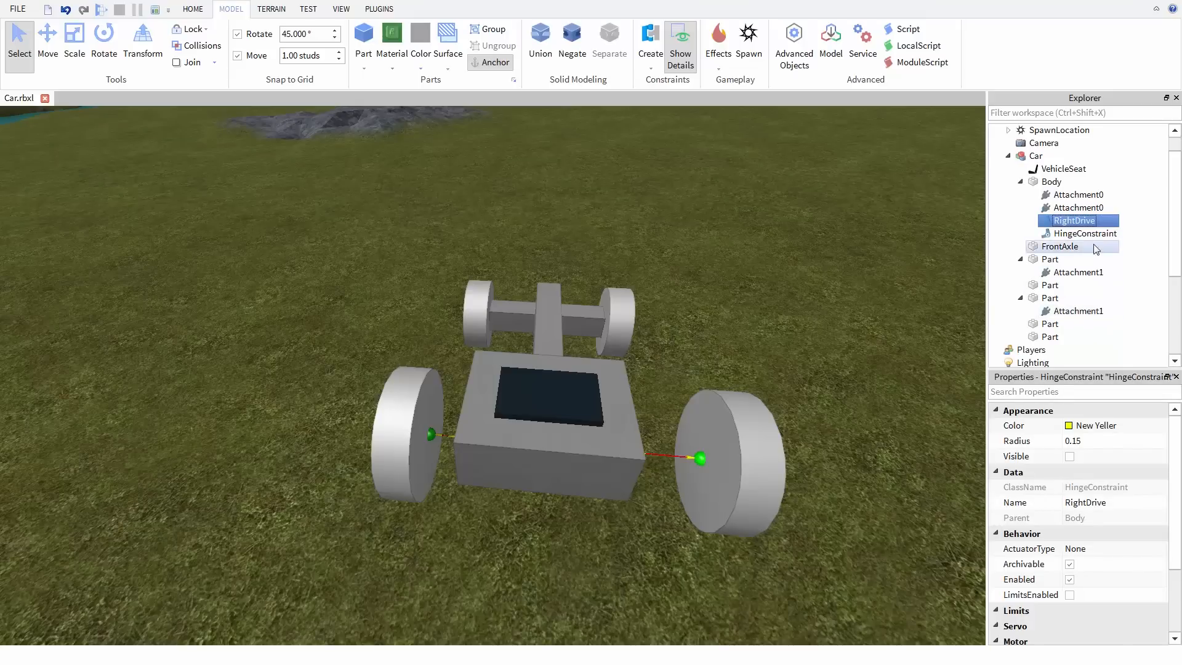
pyautogui.click(1084, 233)
pyautogui.write('LeftDrive')
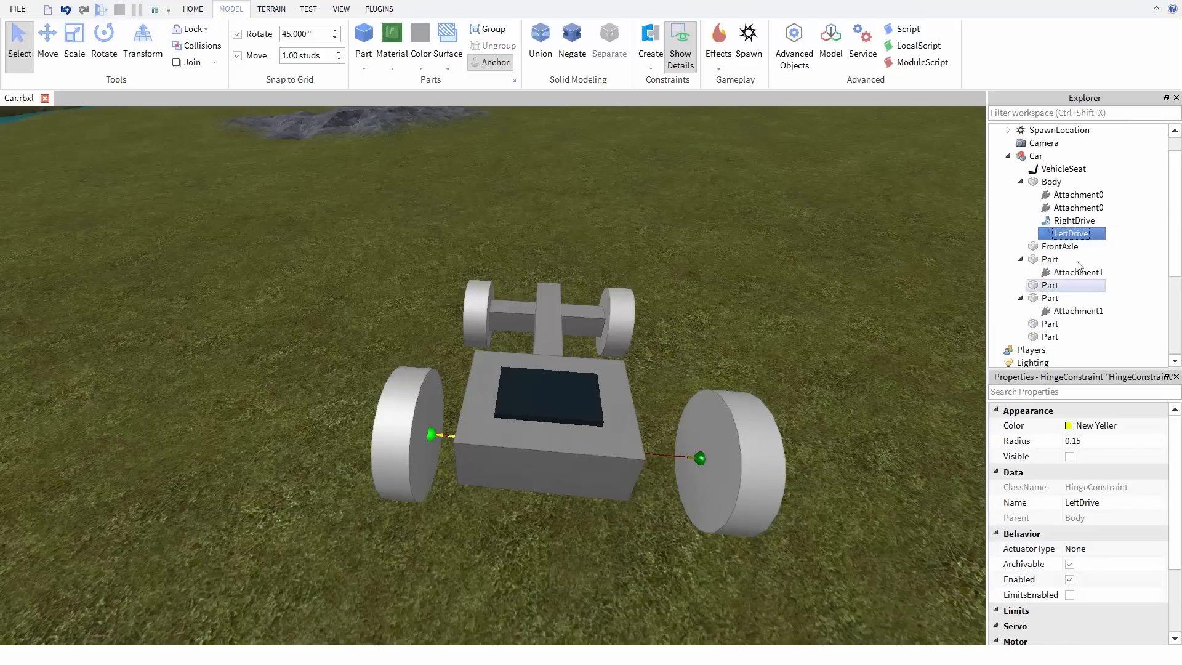
pyautogui.click(1071, 221)
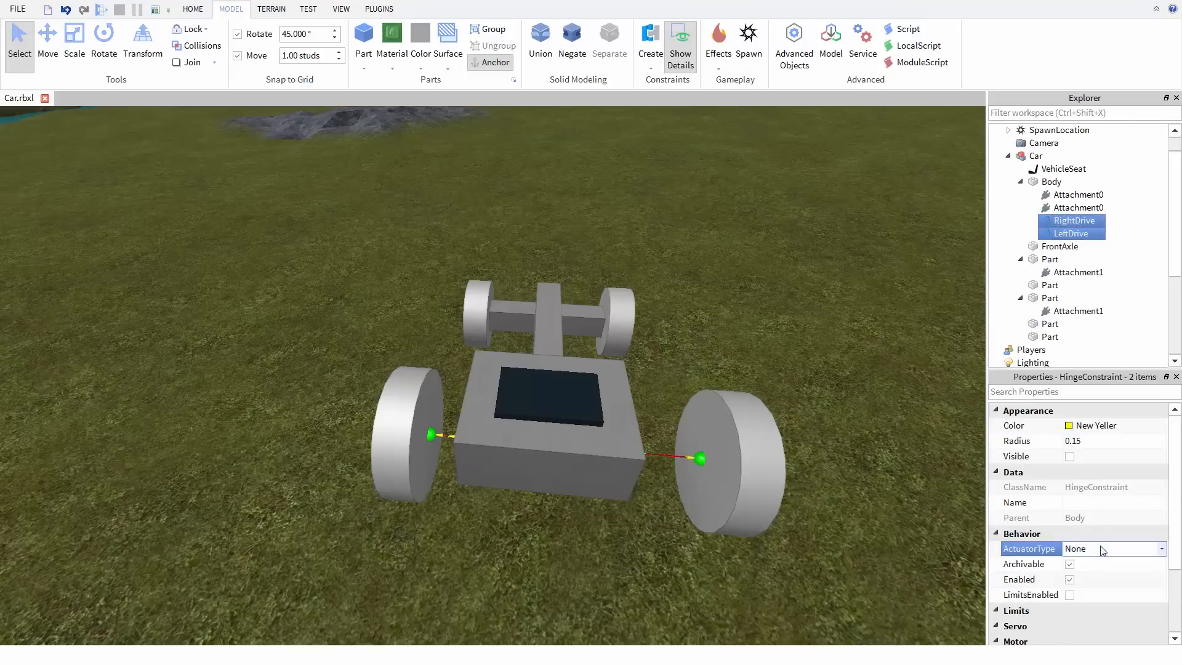
# Step: Set both drive hinges to ActuatorType Motor with MotorMaxTorque 10000
pyautogui.click(1112, 548)
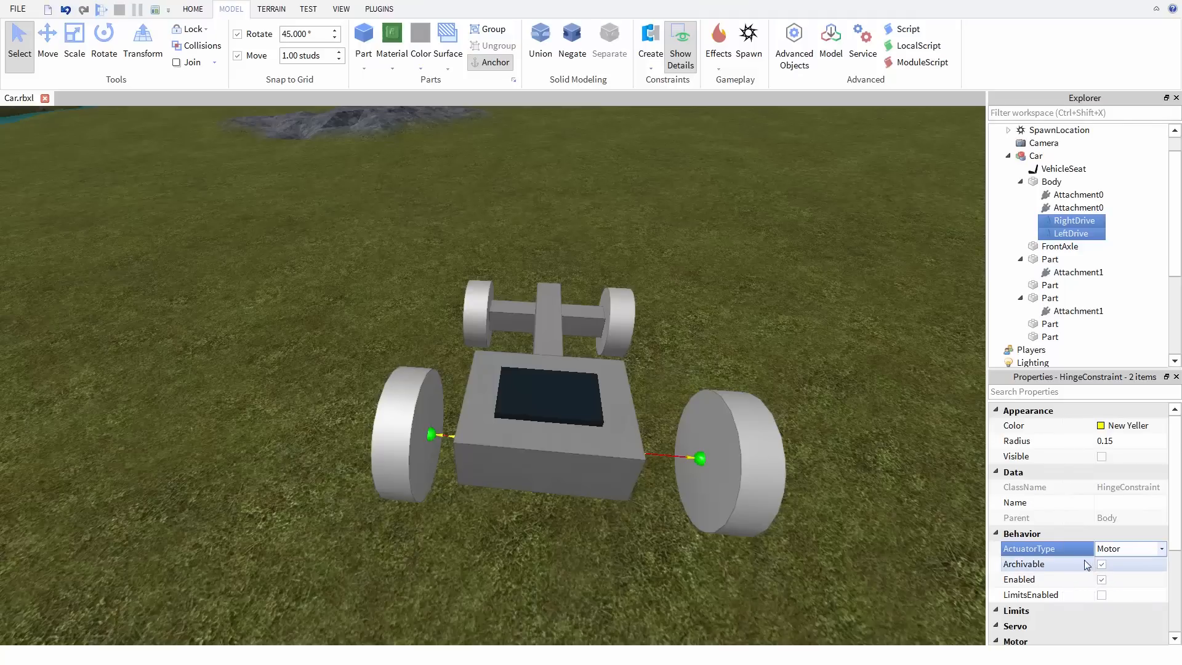
pyautogui.scroll(-3)
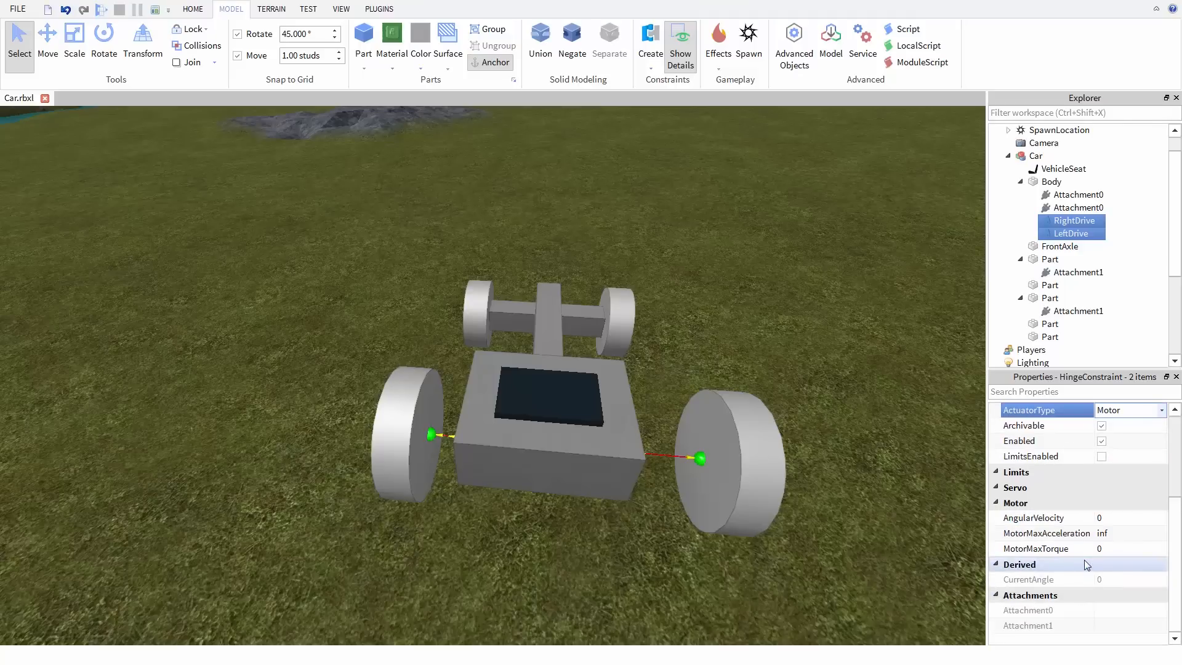
pyautogui.click(1126, 547)
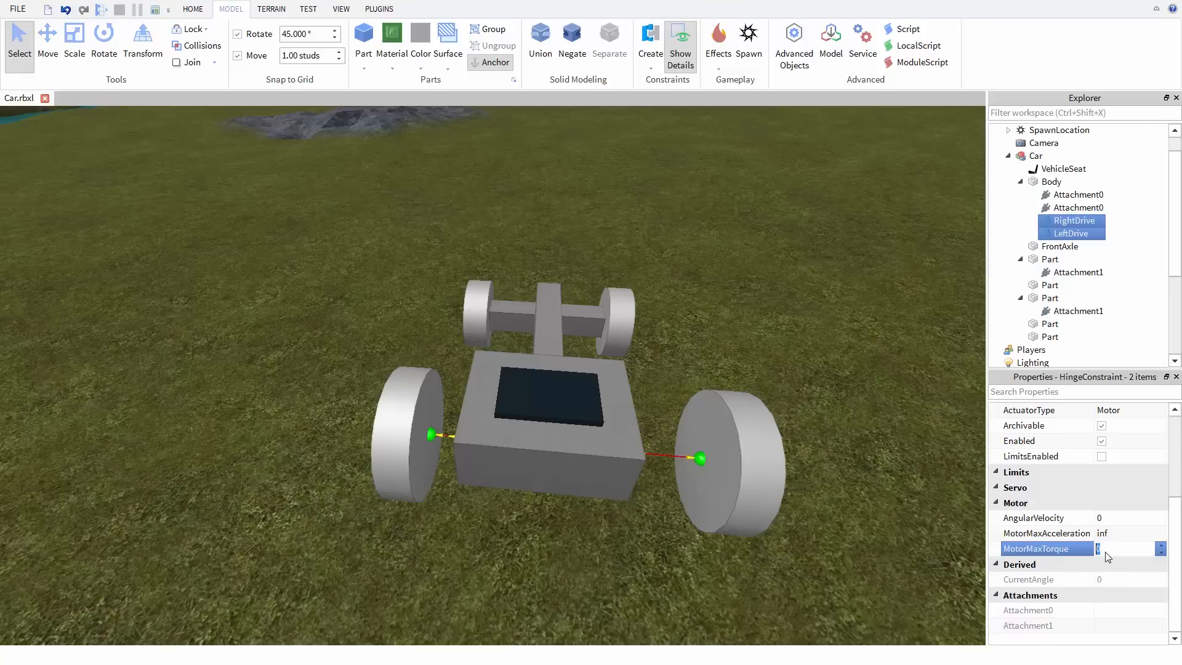
pyautogui.write('1')
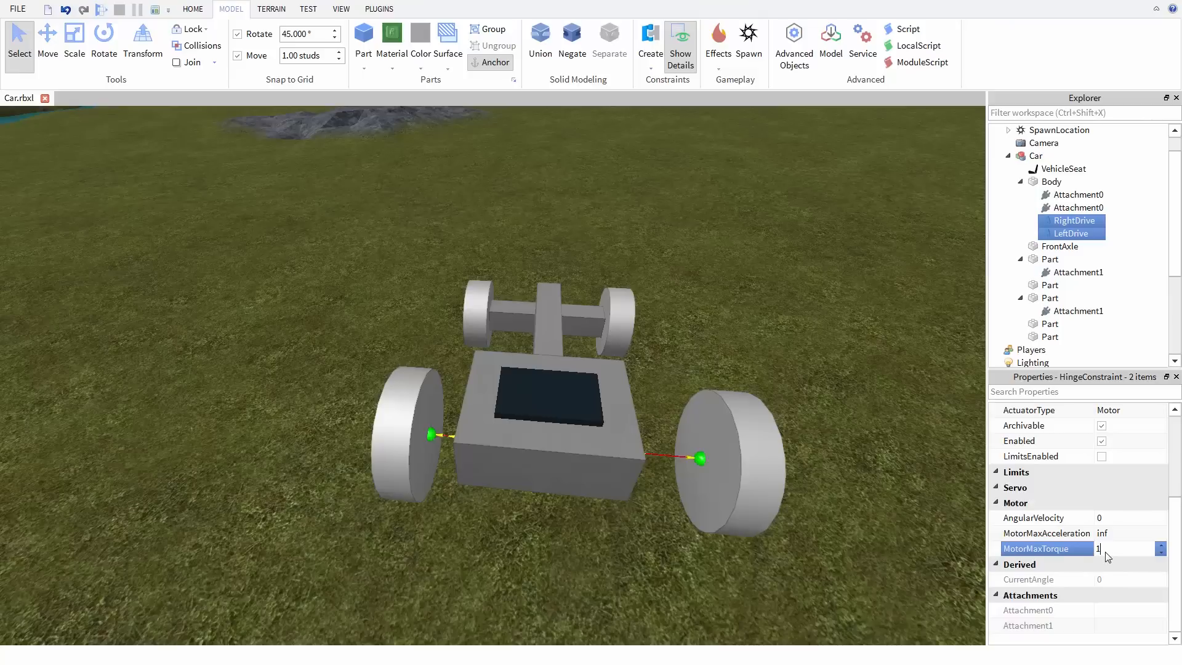
pyautogui.write('10000')
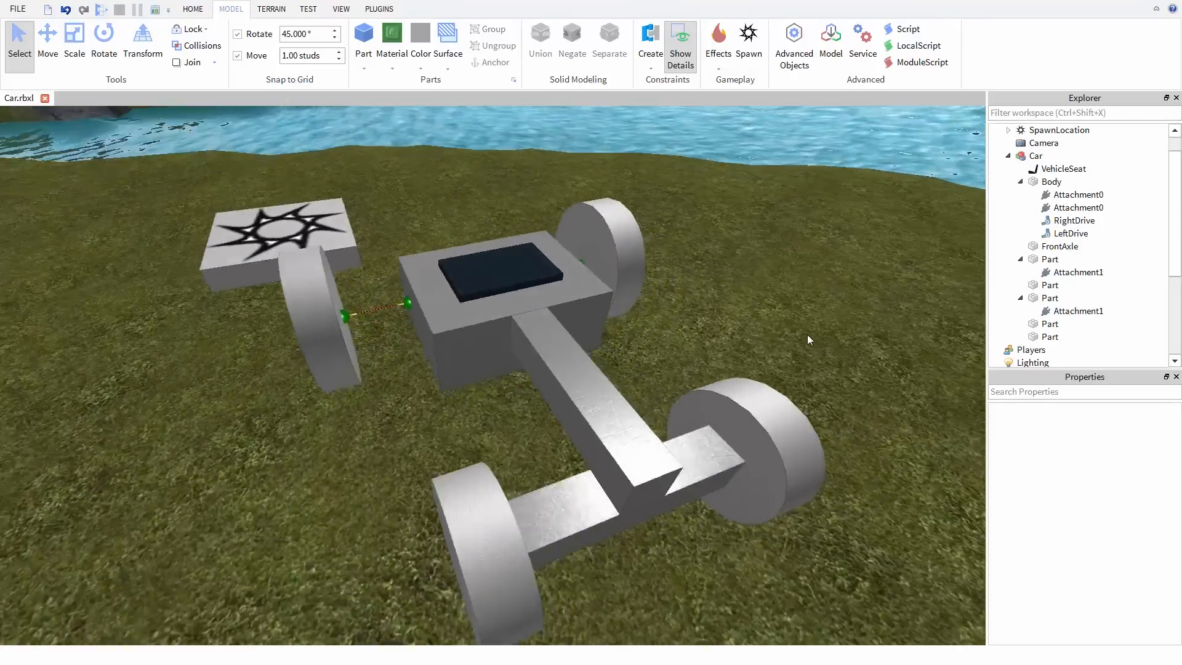
# Step: Move a front wheel outward from the axle and hinge it to the FrontAxle
pyautogui.click(611, 348)
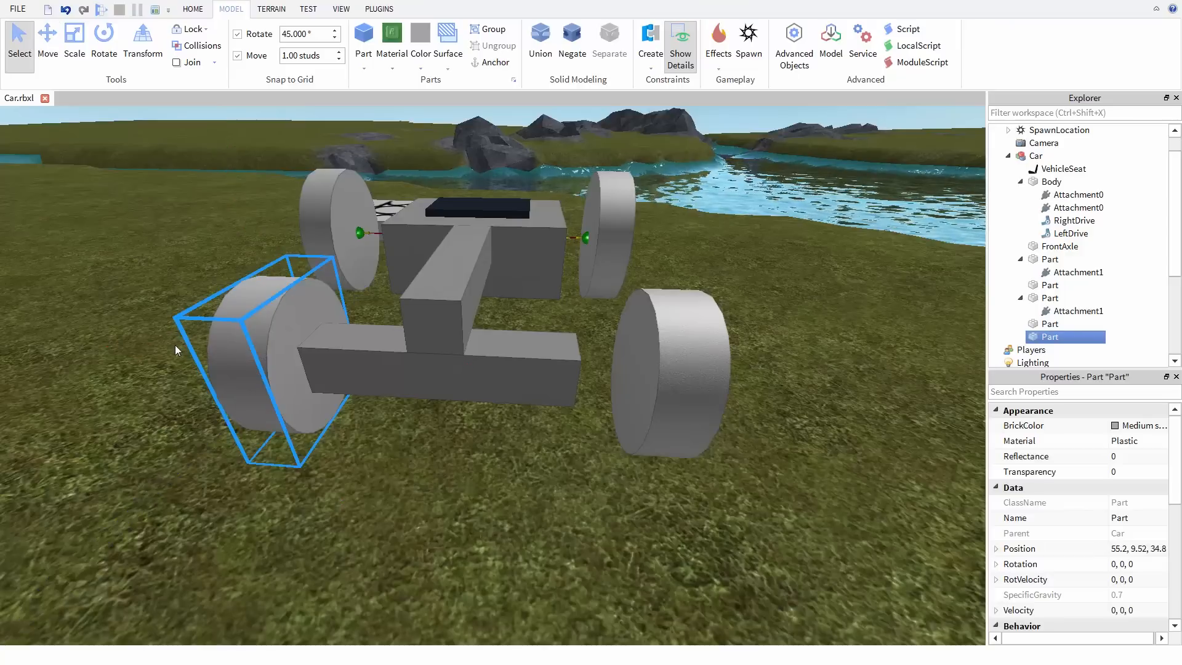
pyautogui.click(46, 42)
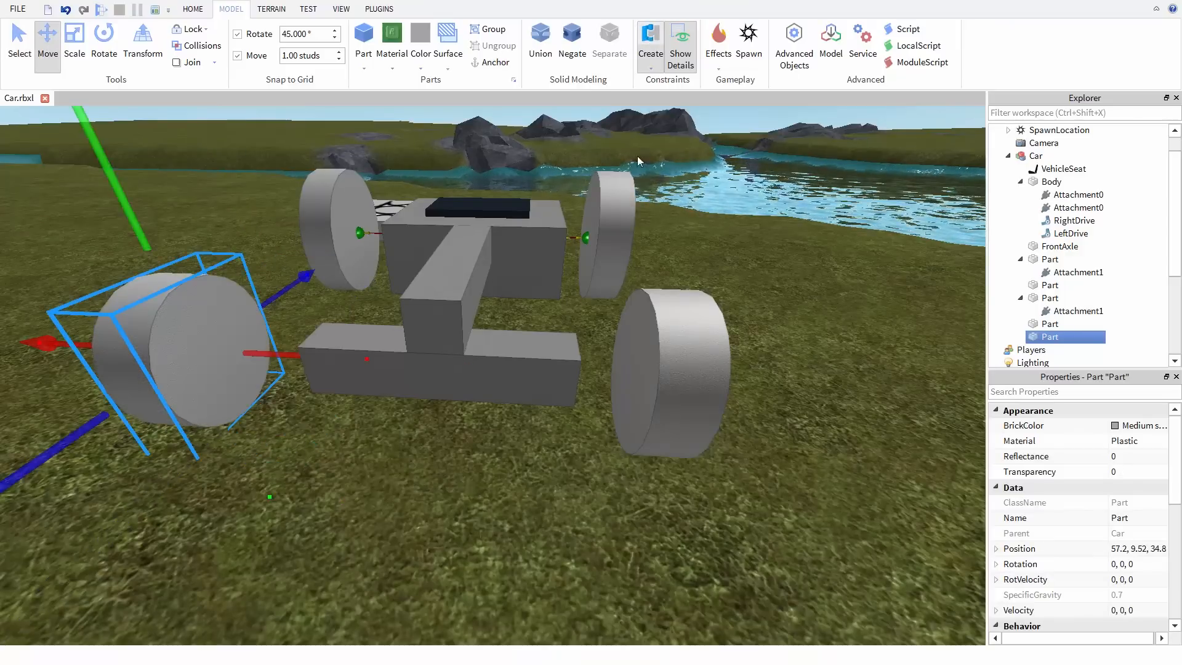
pyautogui.click(1073, 336)
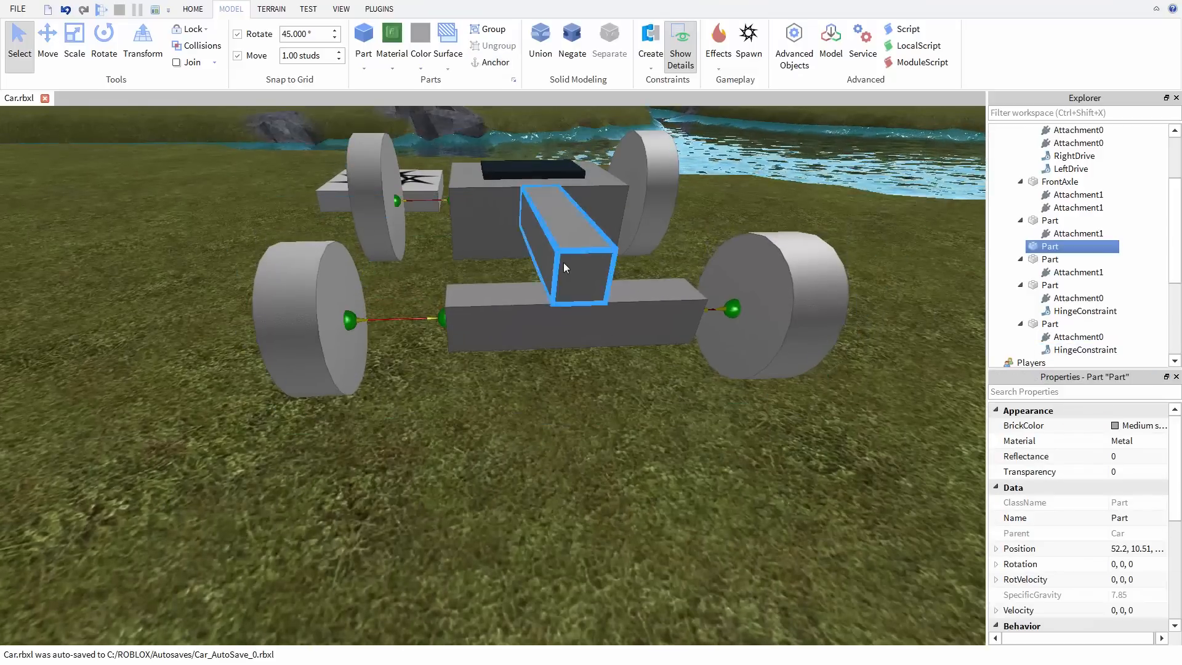
# Step: Raise the connecting beam and hinge it to the FrontAxle as a Servo
pyautogui.click(47, 38)
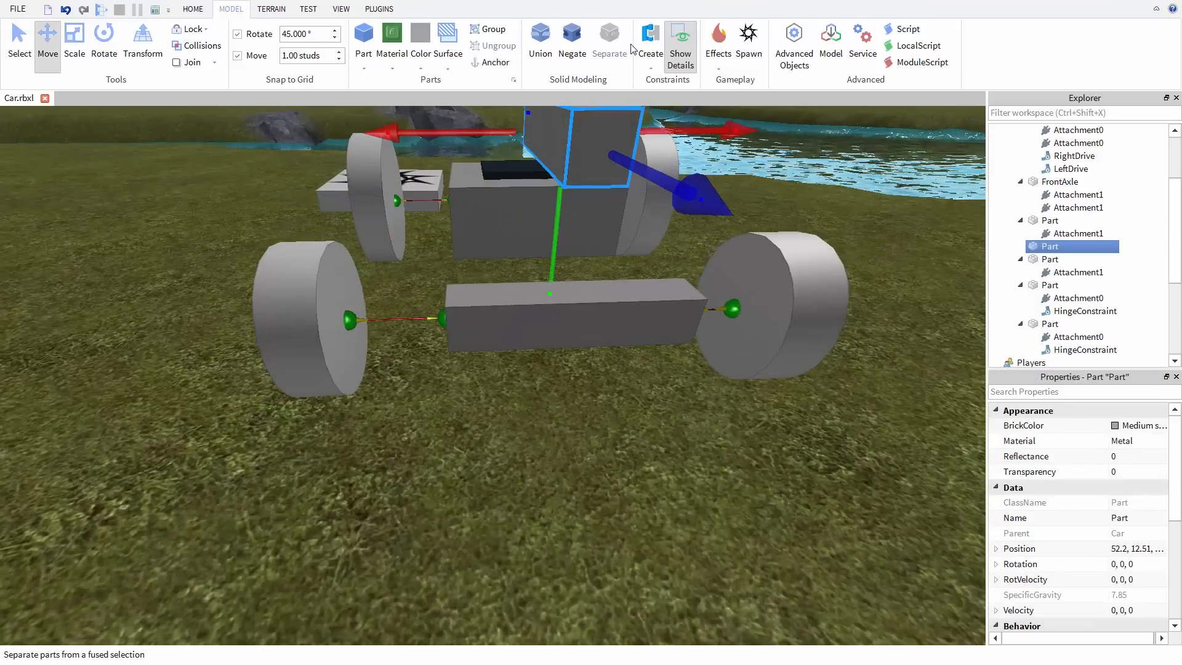
pyautogui.click(1078, 195)
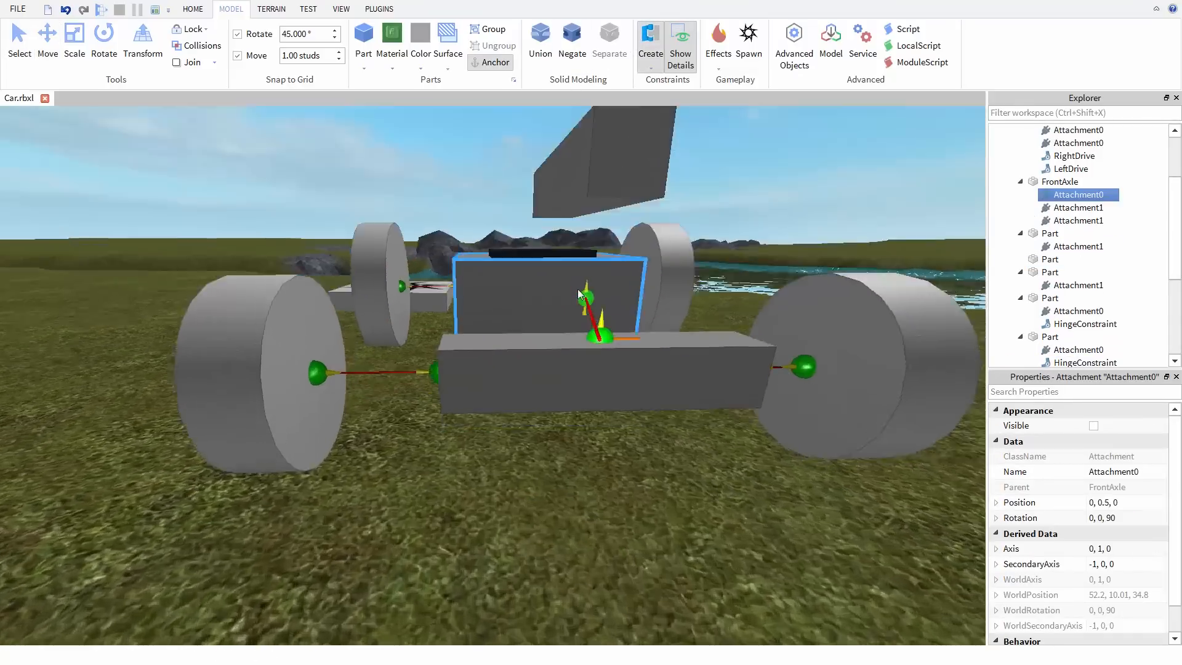
pyautogui.click(1086, 233)
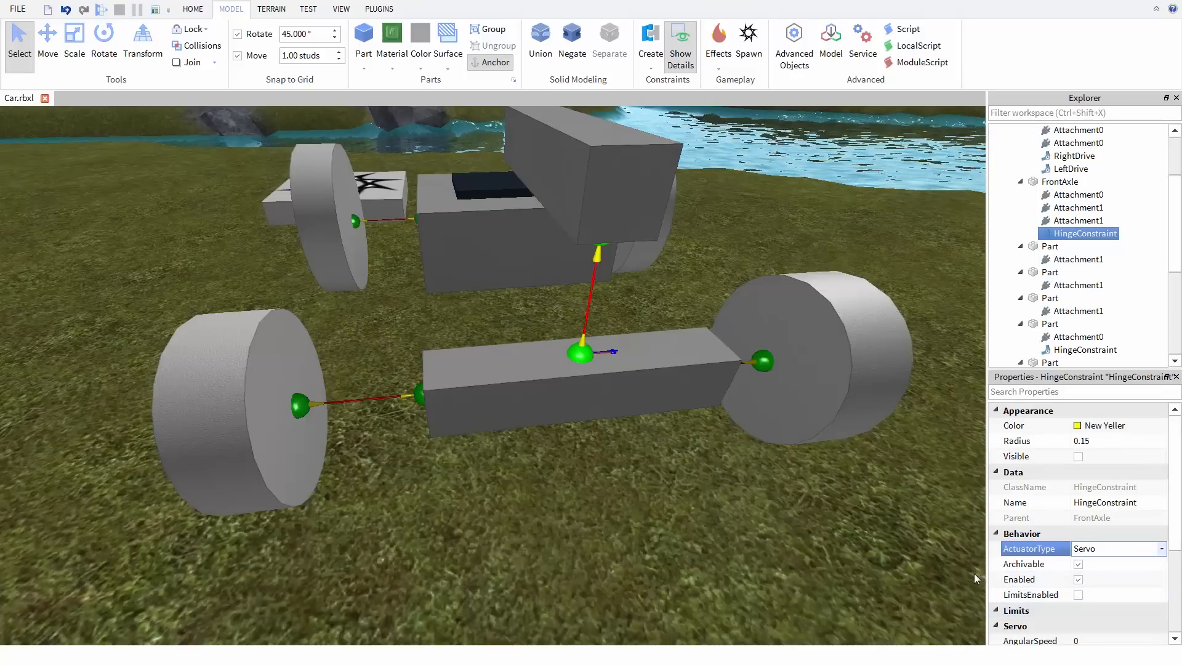
pyautogui.moveTo(654, 302)
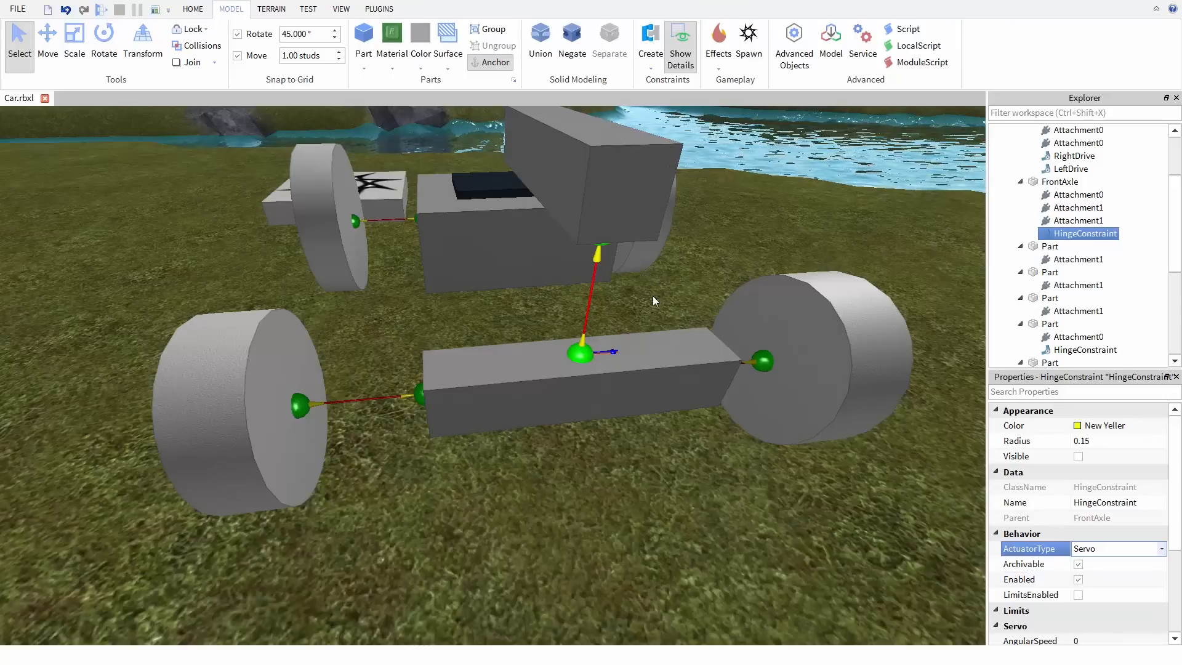
# Step: Set the servo's AngularSpeed to 6 and ServoMaxTorque to 10000
pyautogui.scroll(-3)
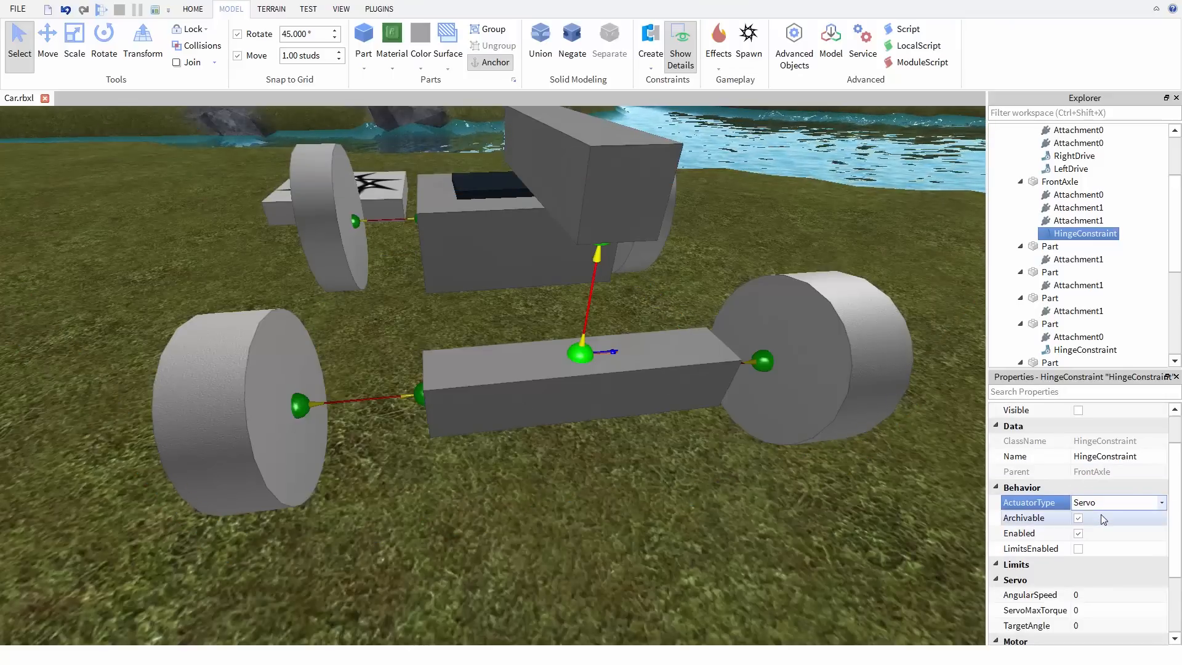
pyautogui.click(1033, 547)
pyautogui.write('6')
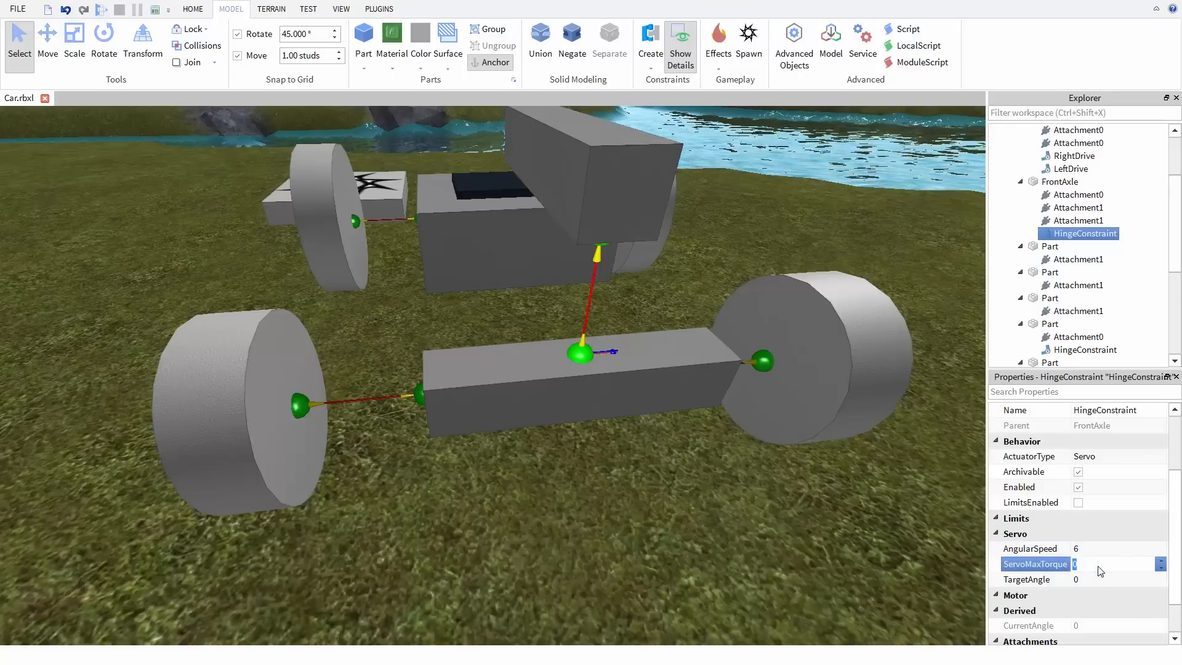
pyautogui.write('10000')
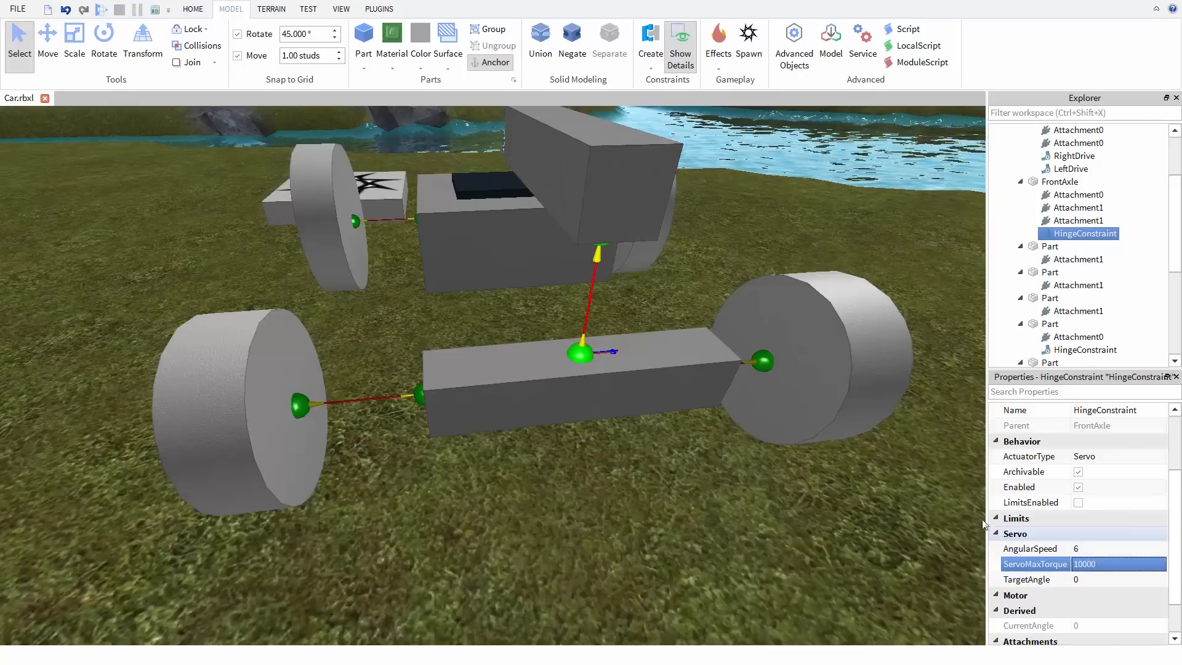
pyautogui.moveTo(609, 464)
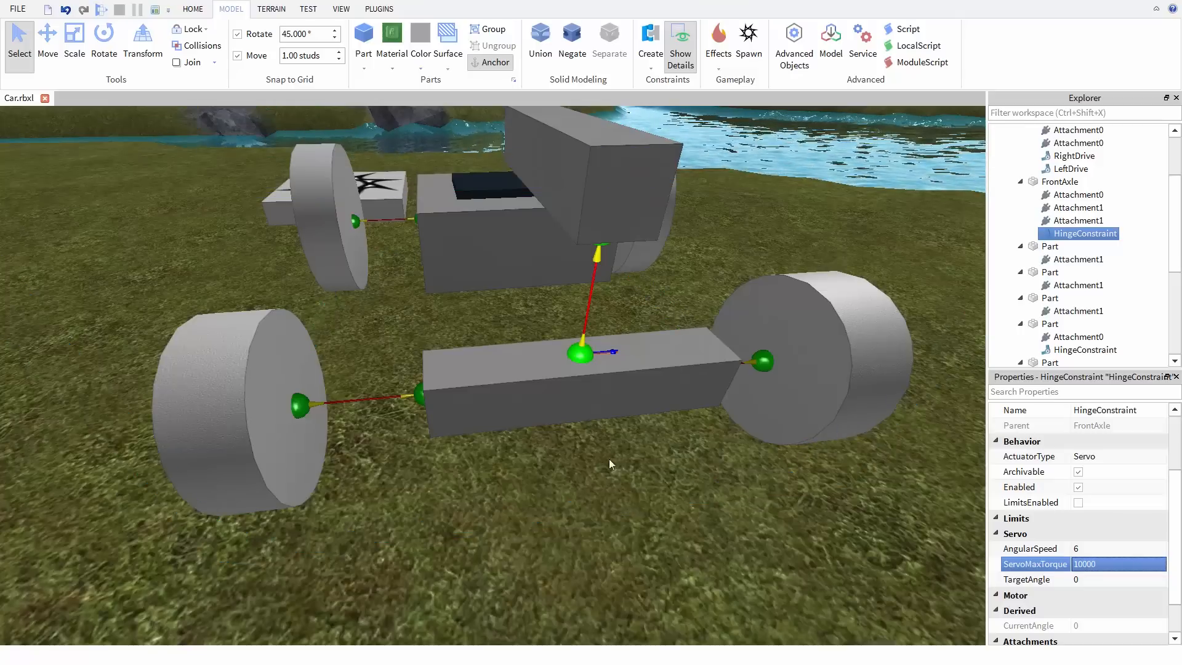
pyautogui.moveTo(643, 454)
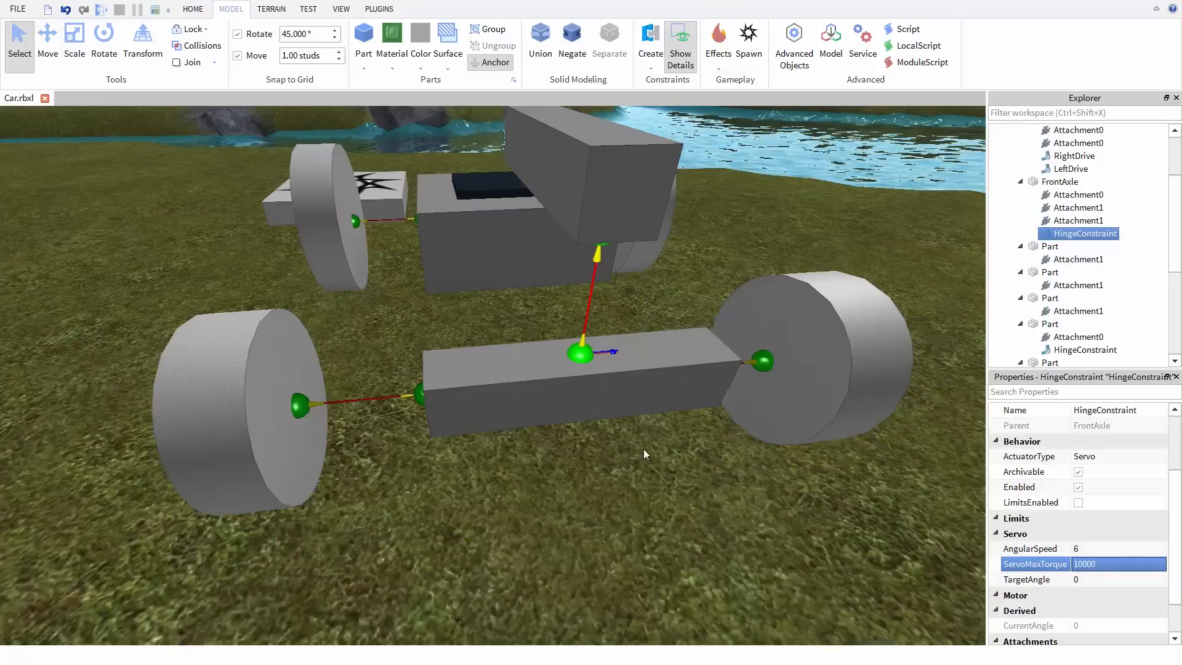
pyautogui.moveTo(674, 456)
pyautogui.write('SteerHinge')
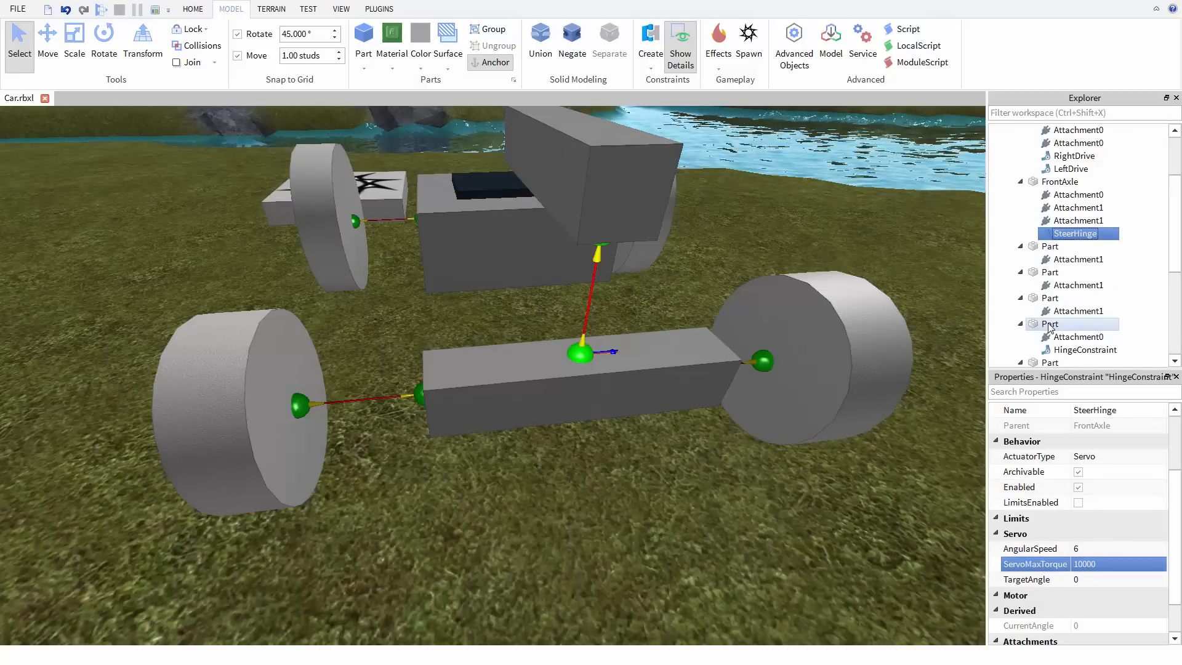
# Step: Rename the FrontAxle hinge SteerHinge and select the raised steering beam
pyautogui.click(1049, 272)
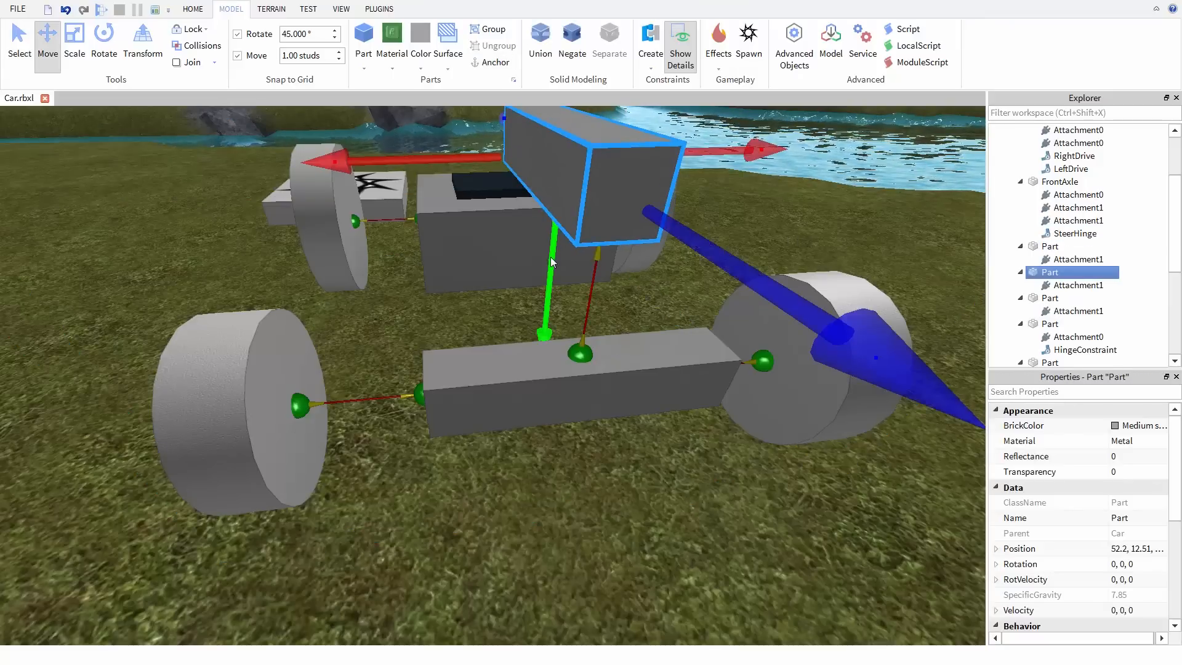